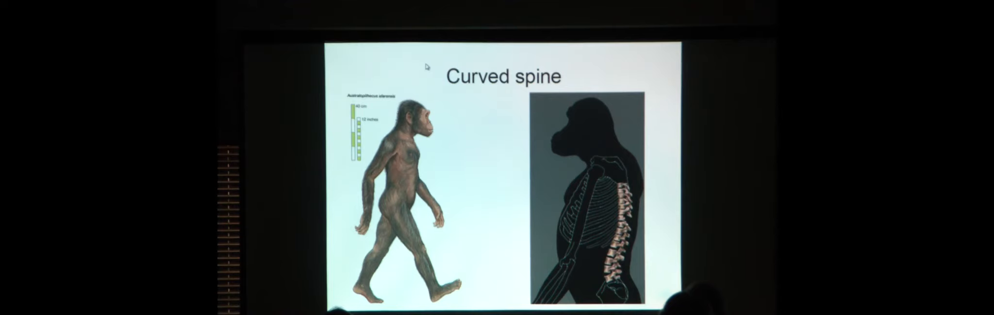
key("right")
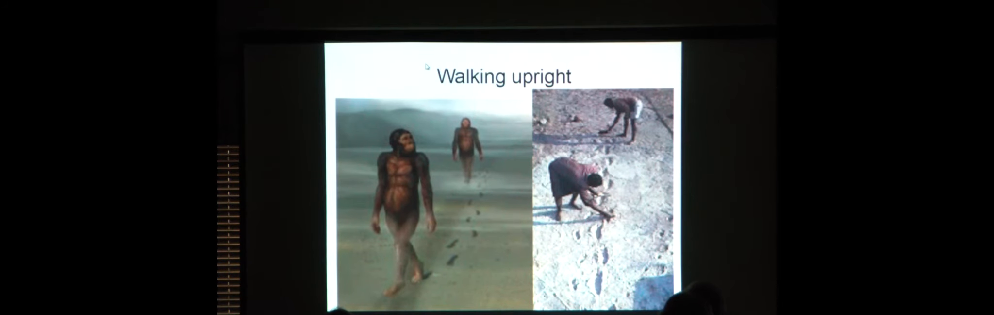
key("Right")
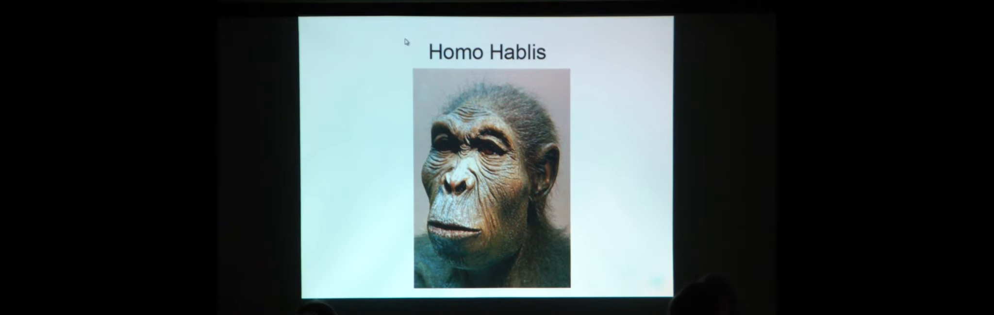
key("Right")
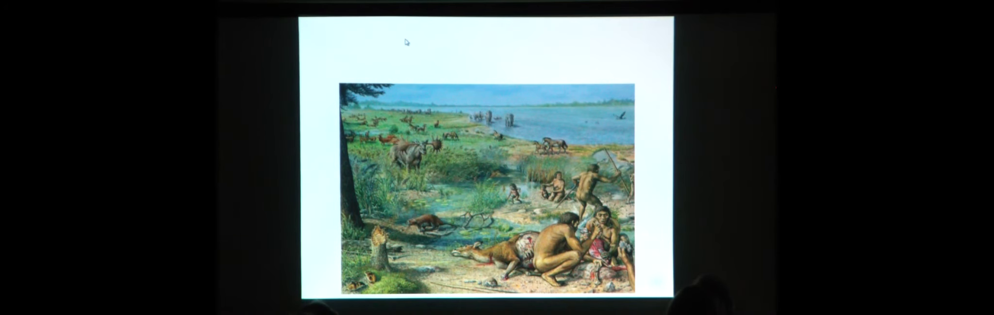
key("Right")
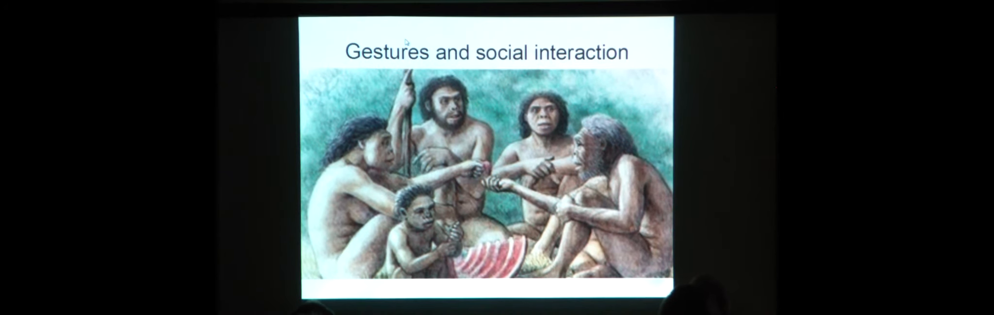
key("Right")
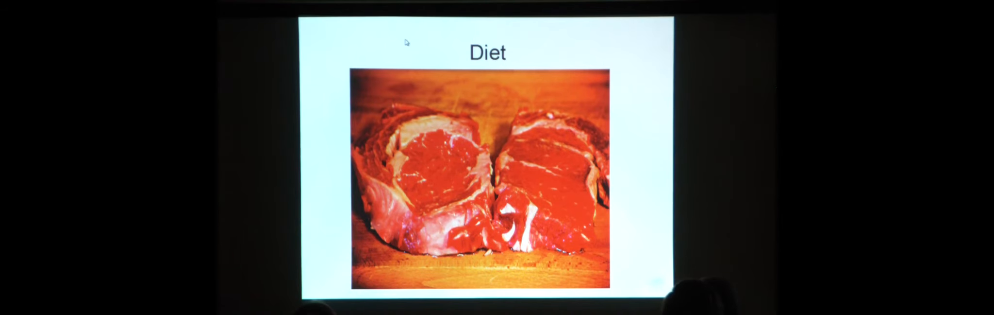
key("Right")
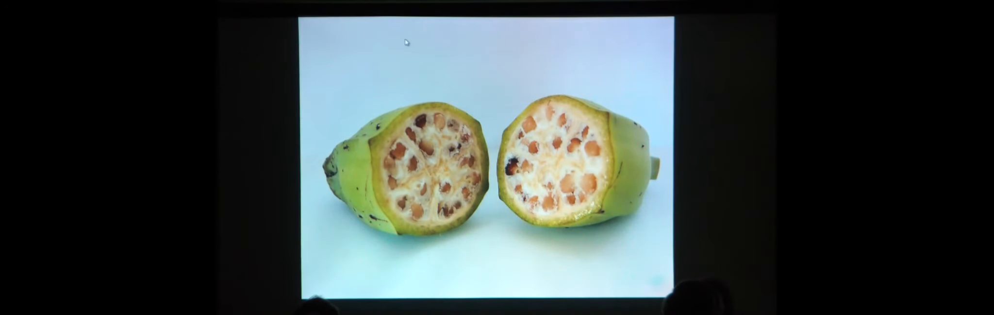
key("Right")
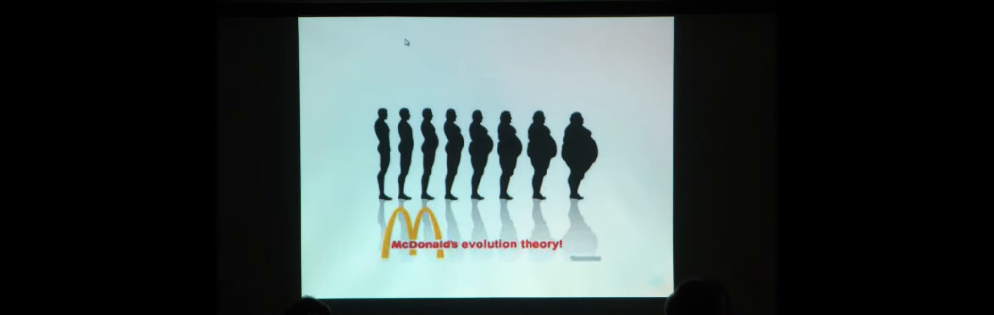
key("Right")
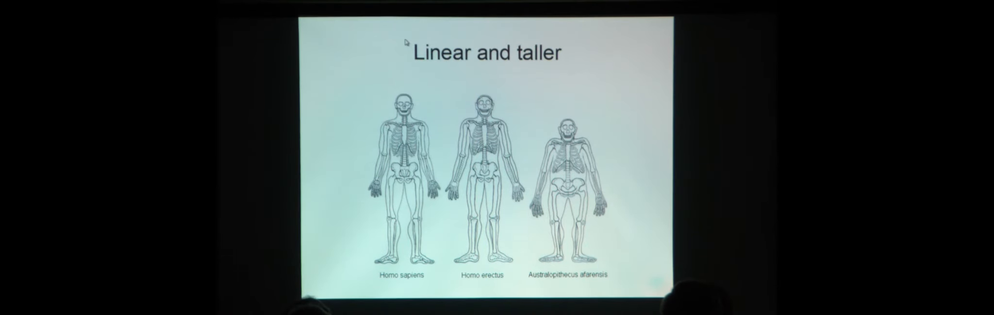
key("Right")
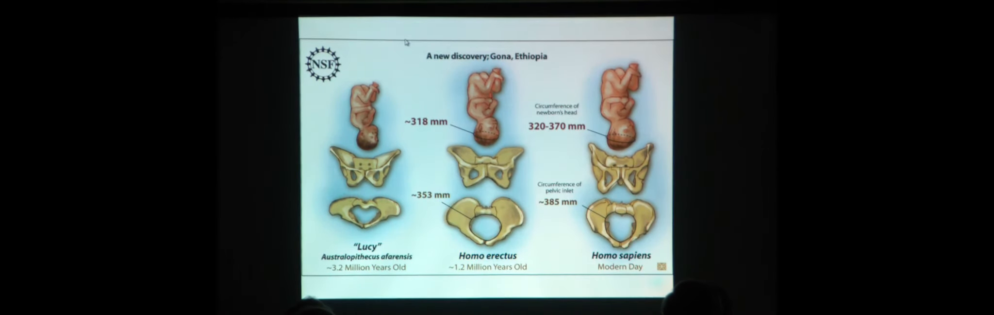